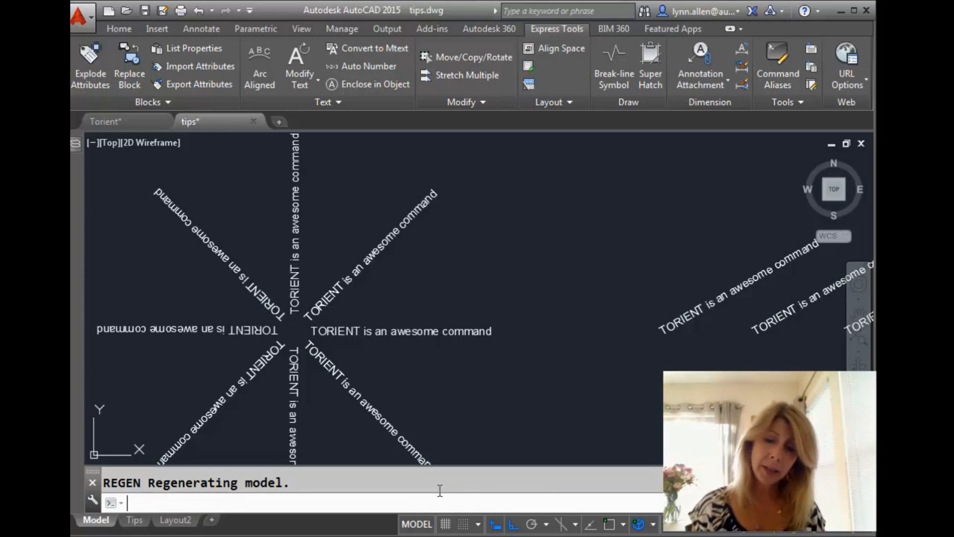
{"action": "mouse_move", "coordinate": [615, 417]}
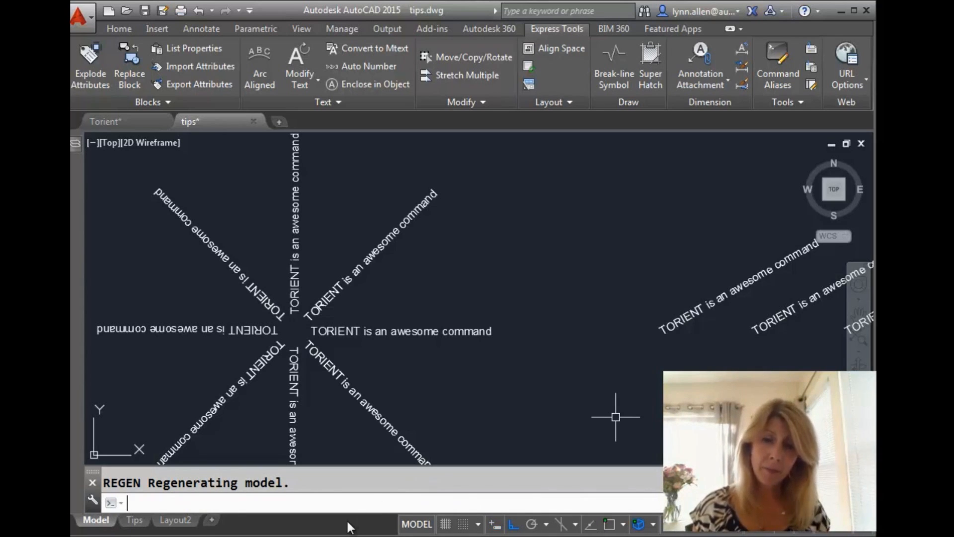
{"action": "mouse_move", "coordinate": [495, 524]}
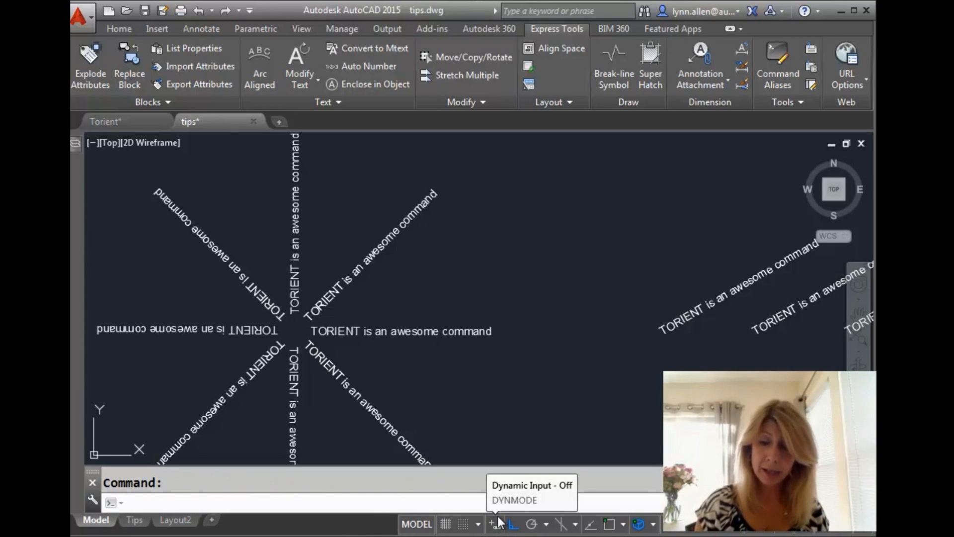
{"action": "mouse_move", "coordinate": [615, 418]}
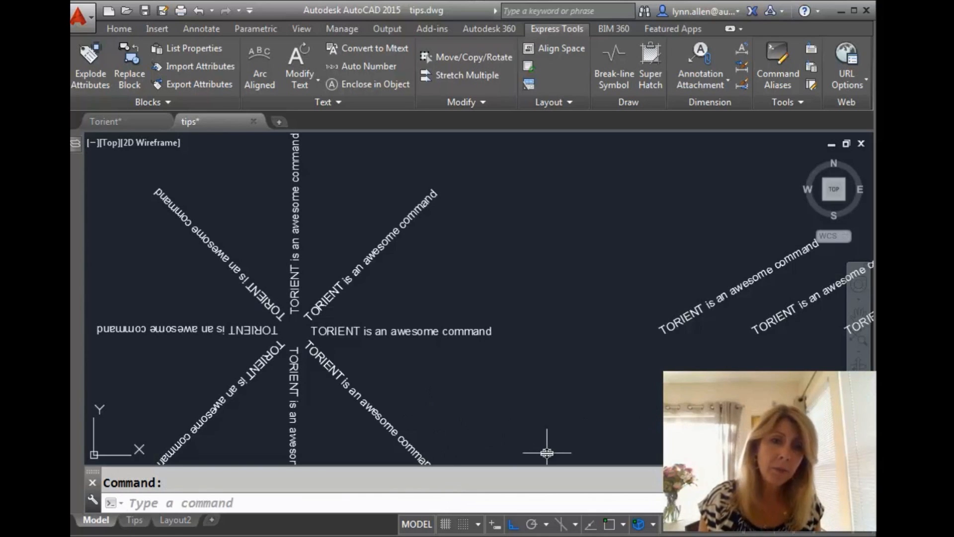
{"action": "mouse_move", "coordinate": [216, 256]}
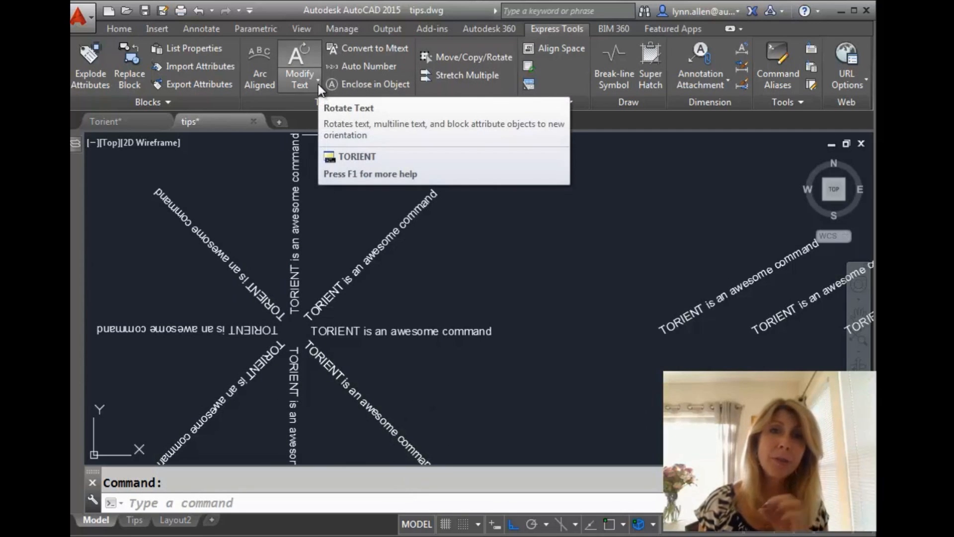
Reorient the eight star-pattern text strings with TORIENT using the Most Readable orientation
{"action": "left_click", "coordinate": [299, 68]}
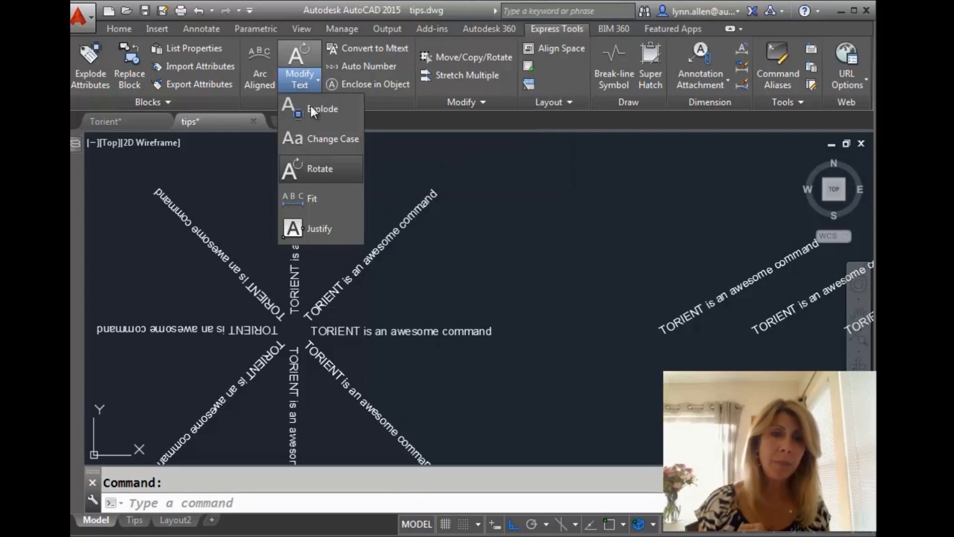
{"action": "mouse_move", "coordinate": [320, 177]}
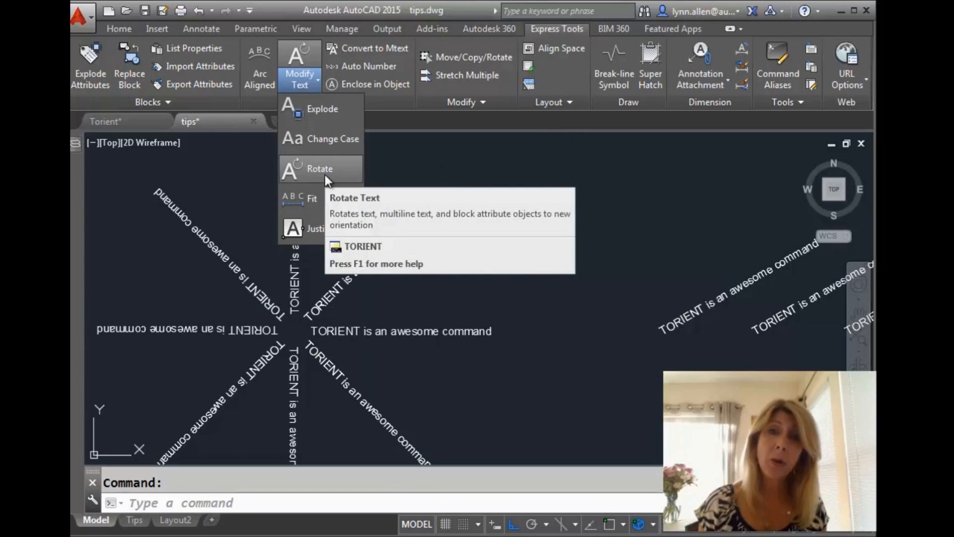
{"action": "left_click", "coordinate": [320, 169]}
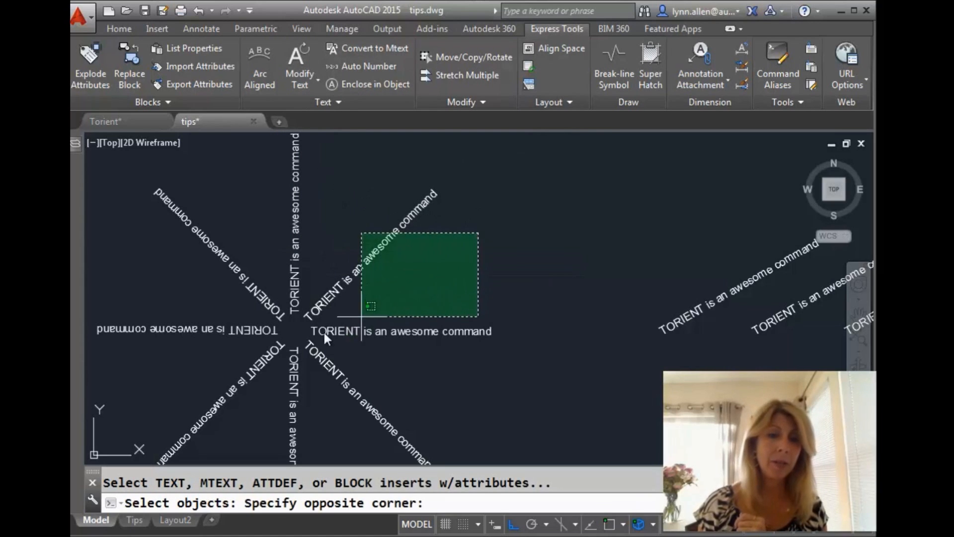
{"action": "left_click", "coordinate": [173, 417]}
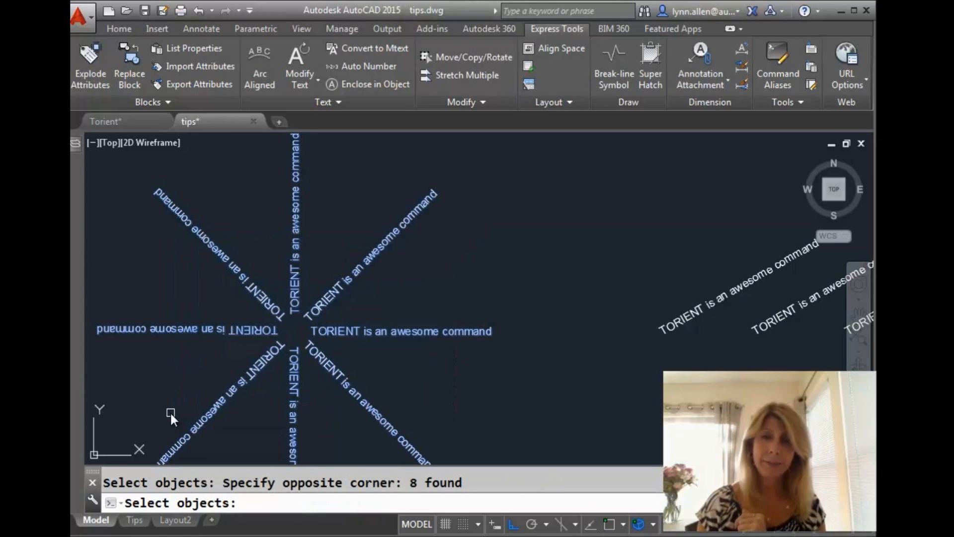
{"action": "key", "text": "enter"}
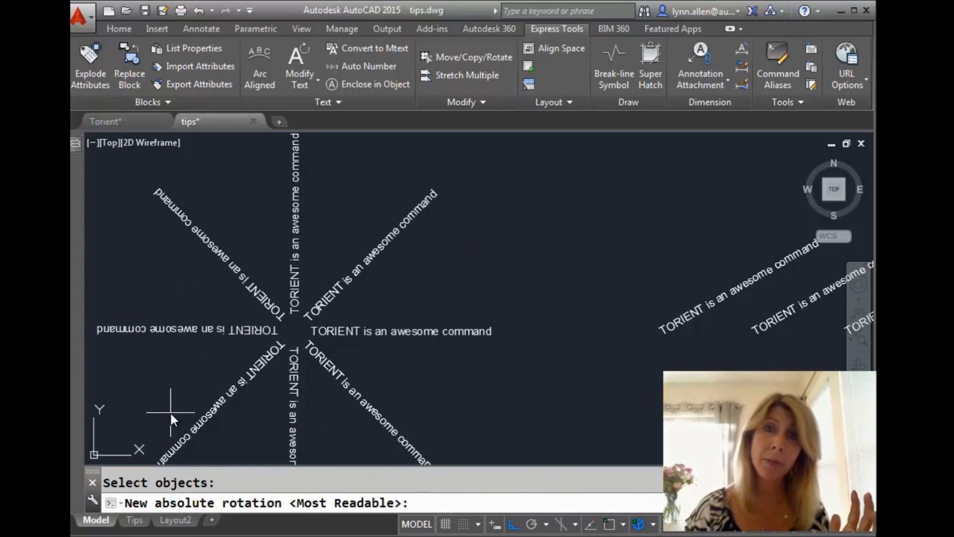
{"action": "key", "text": "enter"}
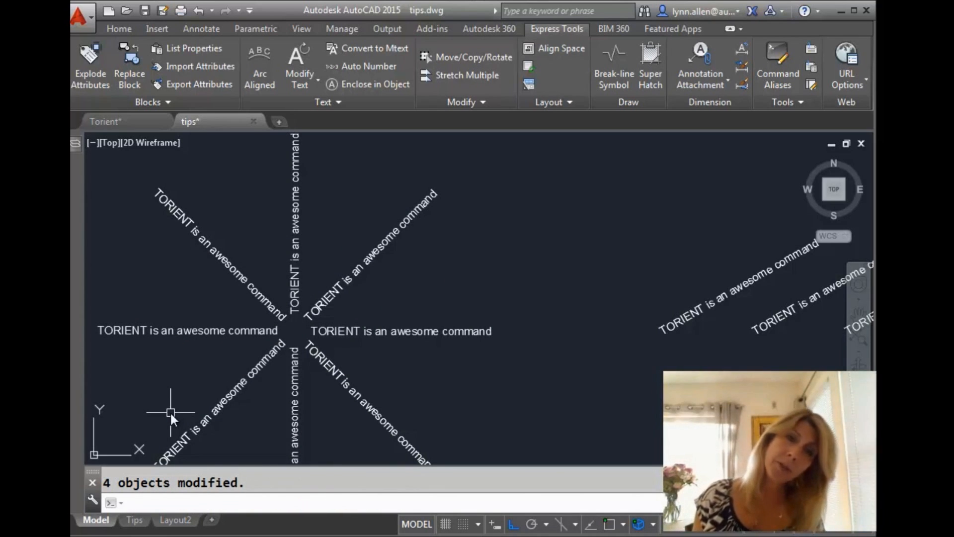
{"action": "mouse_move", "coordinate": [304, 386]}
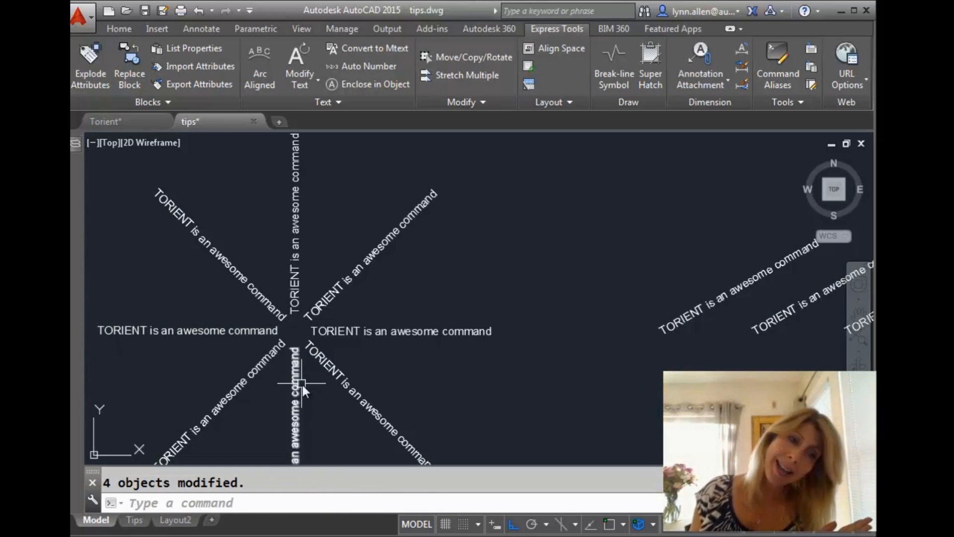
{"action": "mouse_move", "coordinate": [276, 374]}
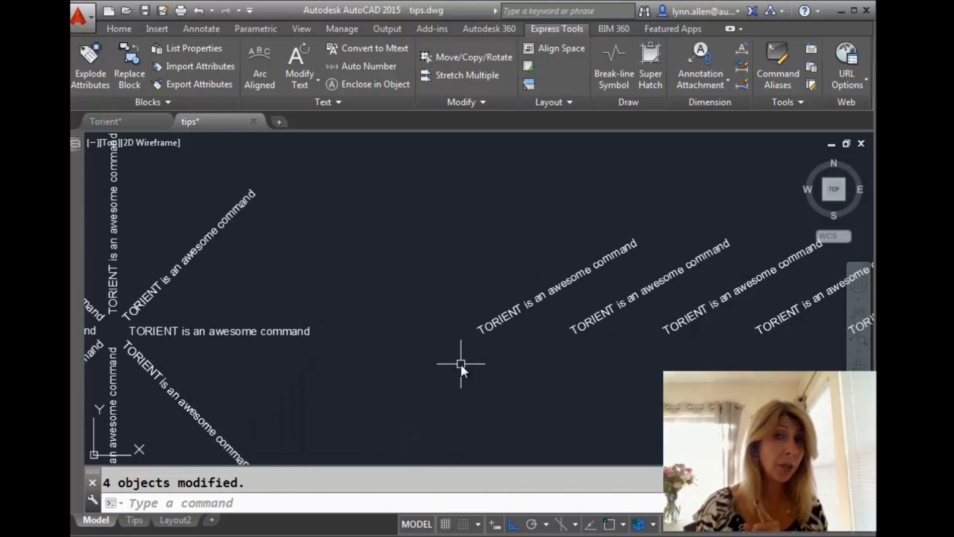
{"action": "mouse_move", "coordinate": [353, 334]}
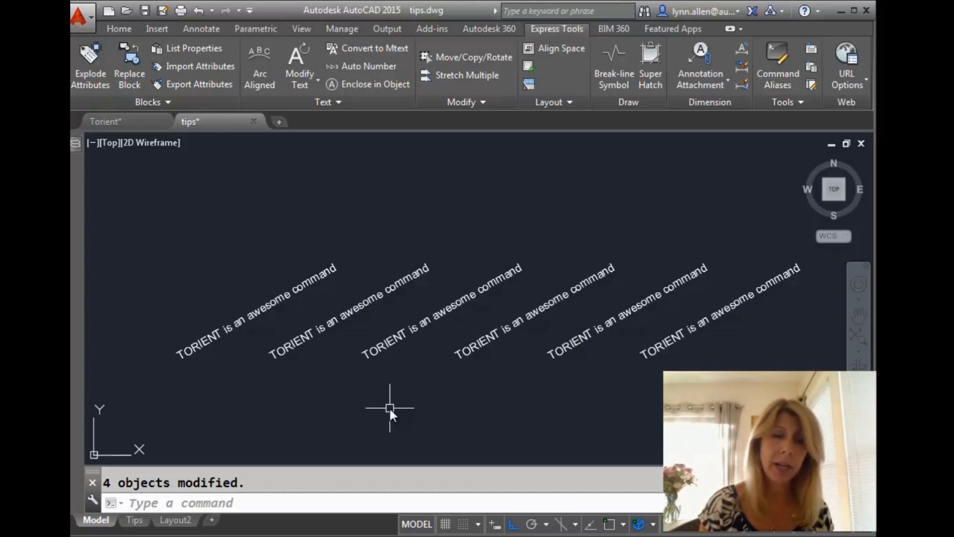
Run TORIENT on the six slanted strings and begin entering a 45-degree rotation
{"action": "type", "text": "torien"}
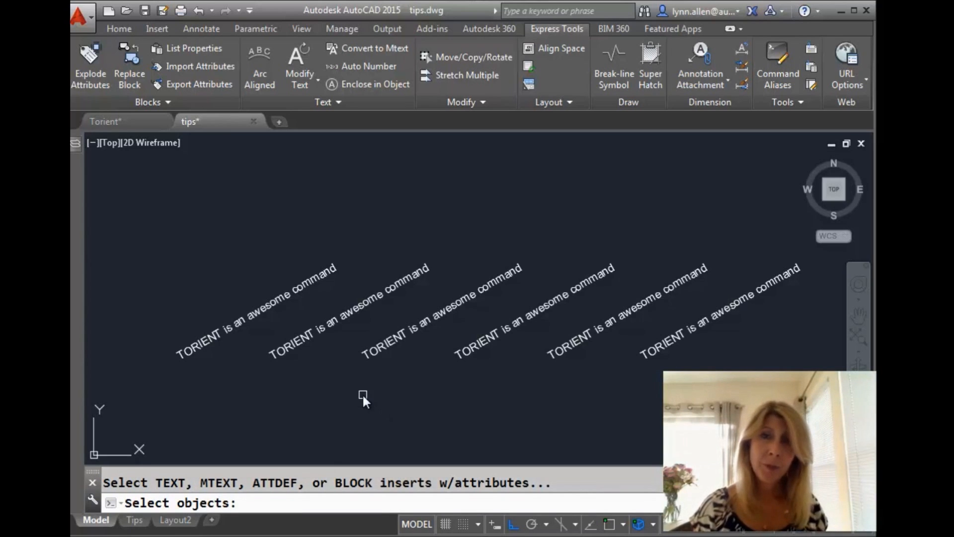
{"action": "mouse_move", "coordinate": [720, 340]}
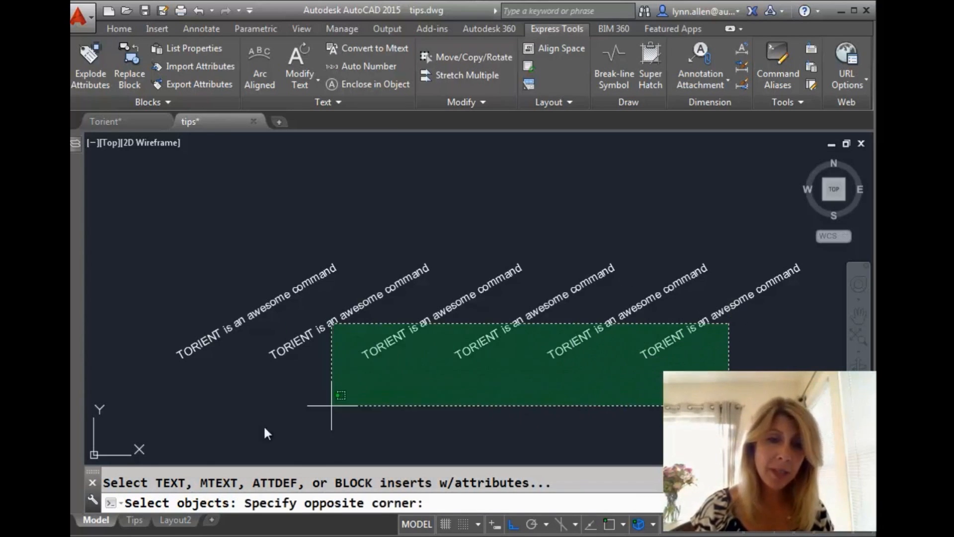
{"action": "left_click", "coordinate": [173, 406]}
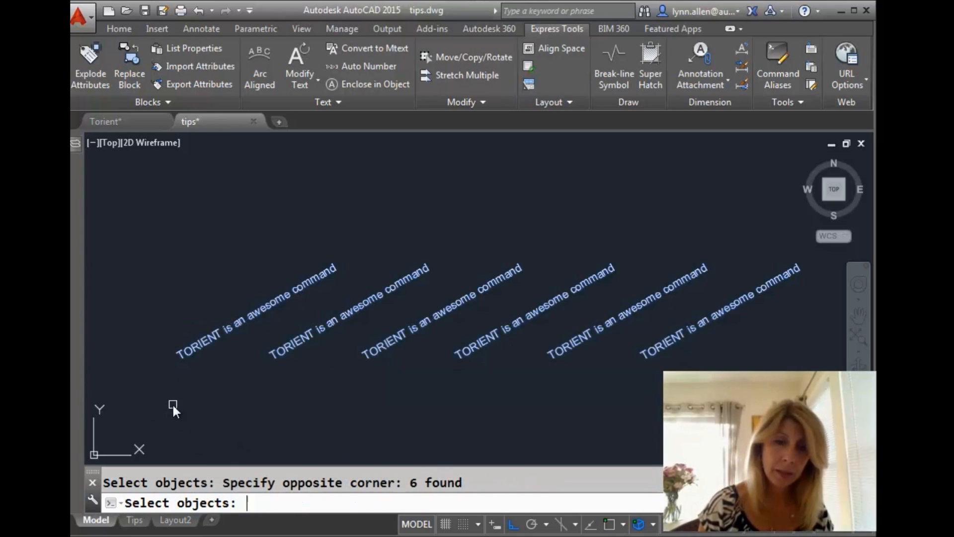
{"action": "key", "text": "enter"}
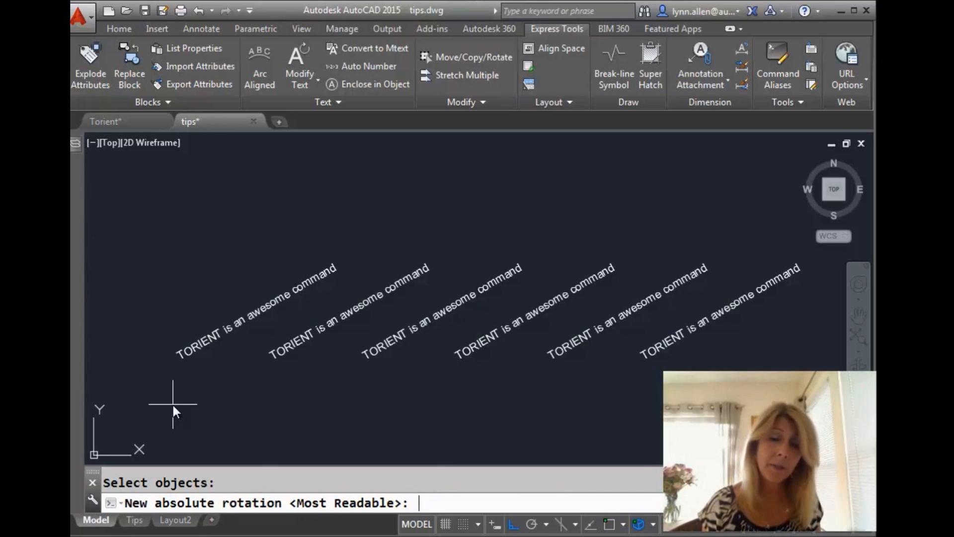
{"action": "type", "text": "4"}
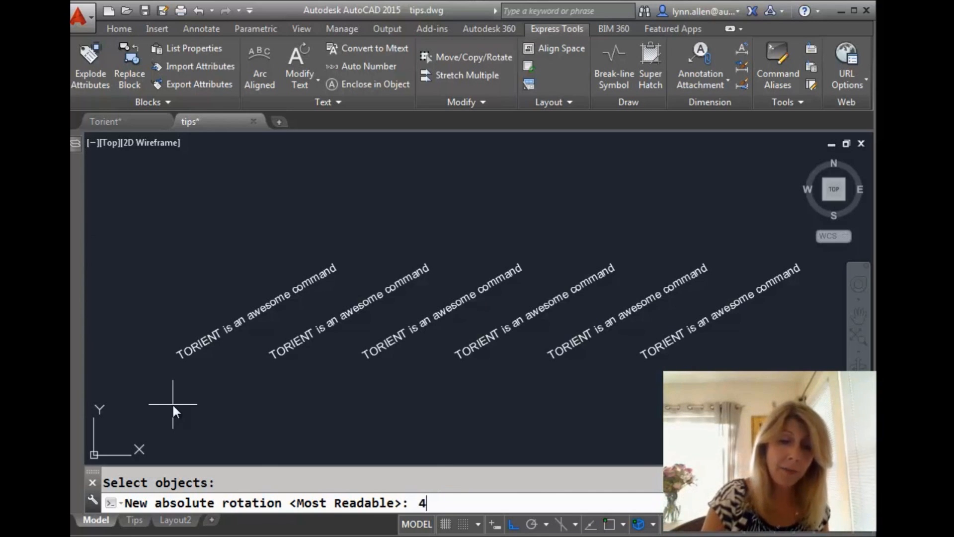